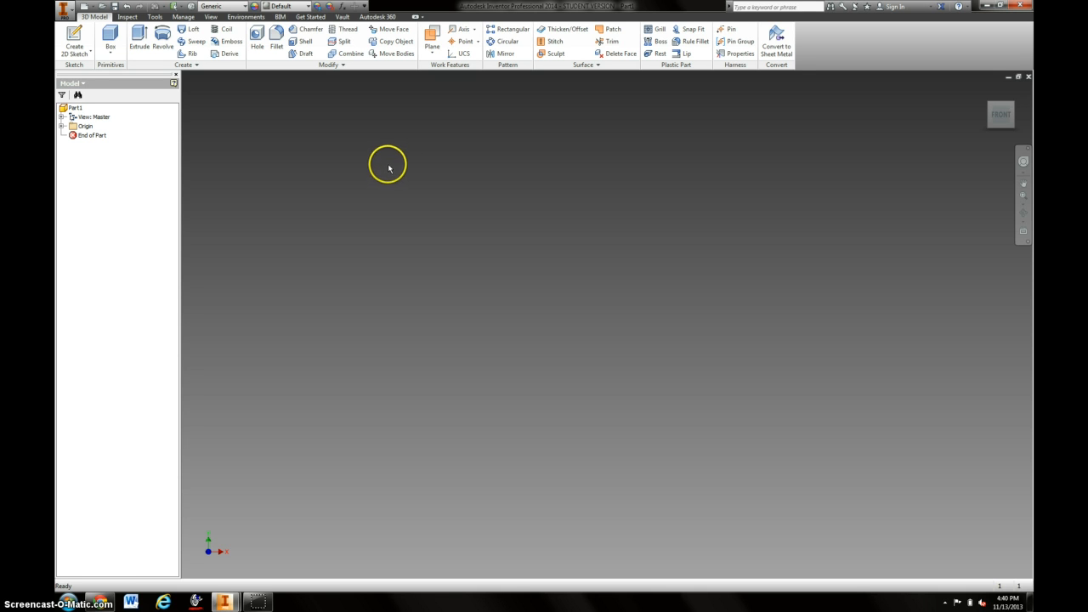
pyautogui.moveTo(408, 162)
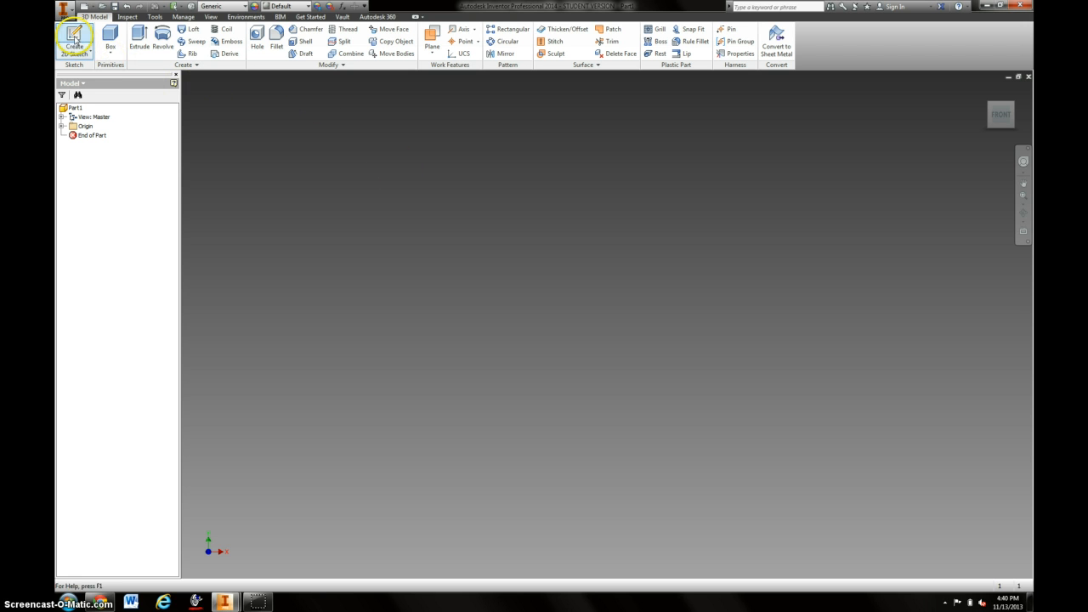
# - Create Sketch1 on the front plane of the new empty part
pyautogui.click(74, 40)
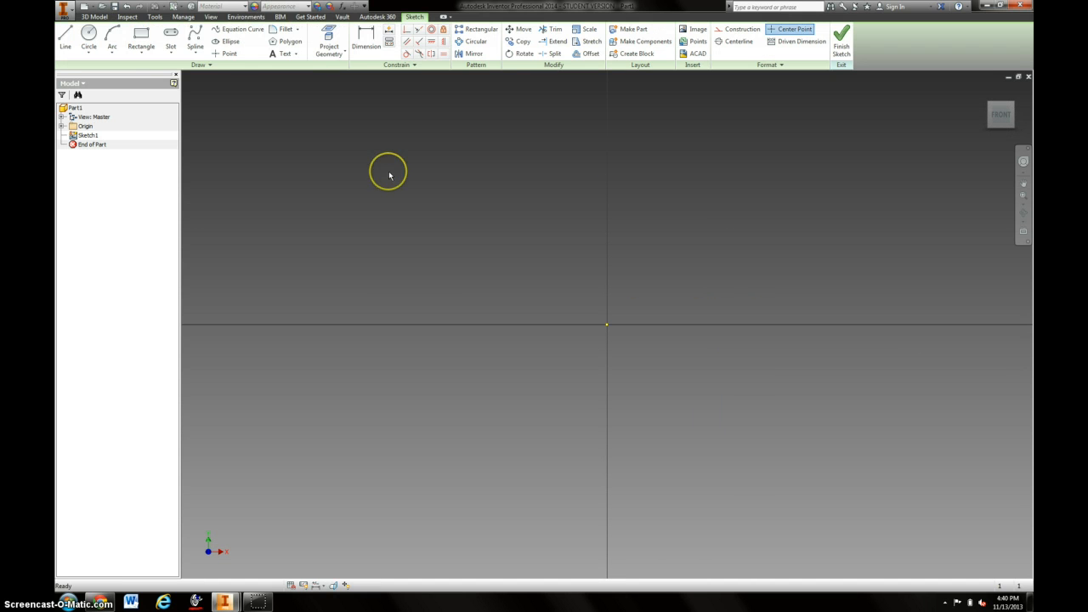
pyautogui.moveTo(395, 160)
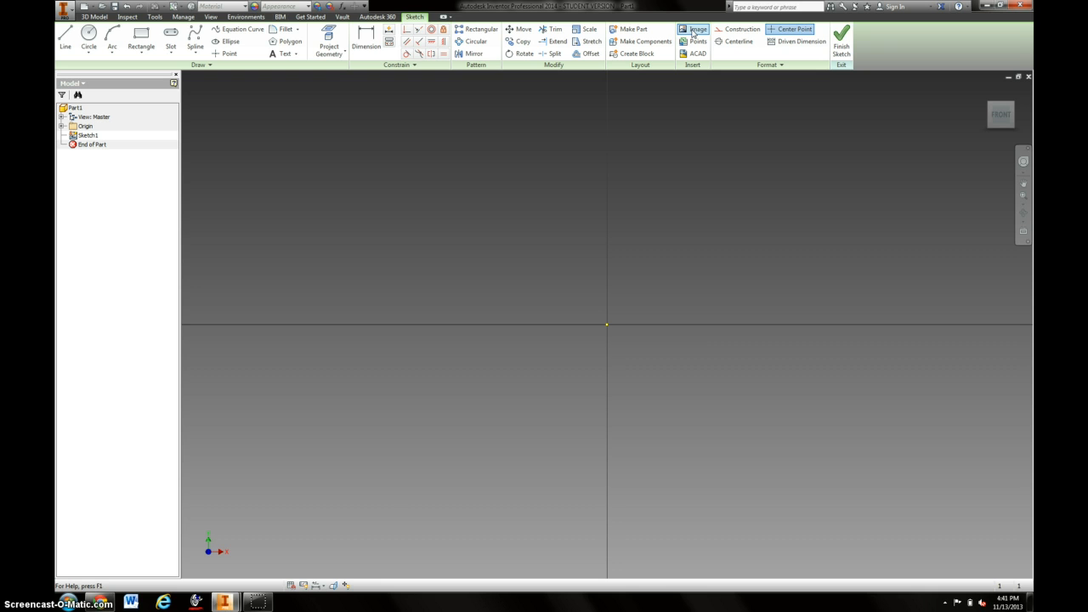
# - Insert an image into the sketch, browsing via Libraries to Pictures to select Rex
pyautogui.click(698, 29)
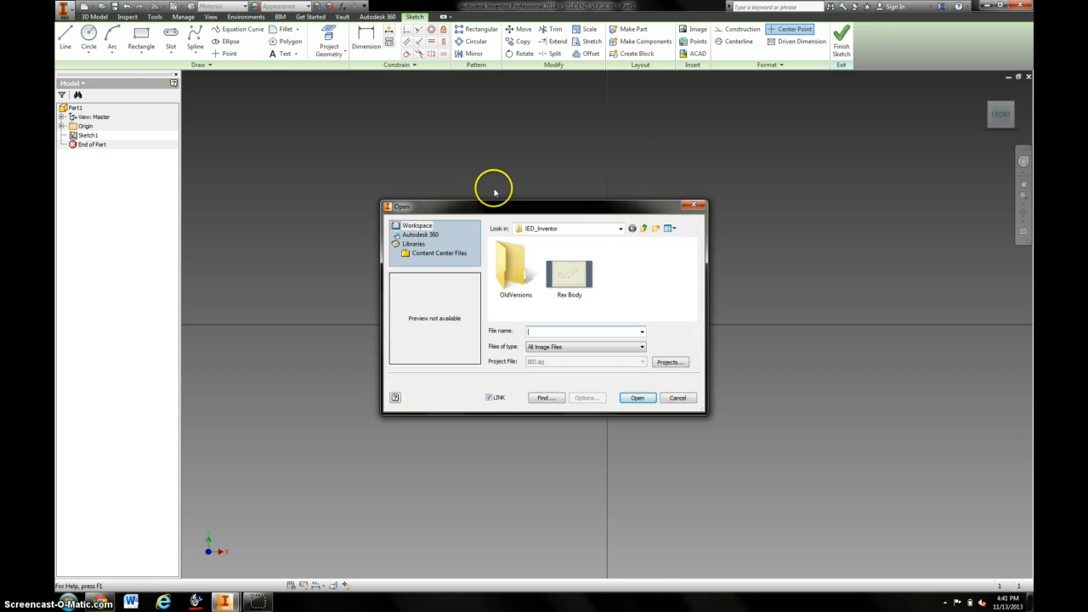
pyautogui.click(516, 268)
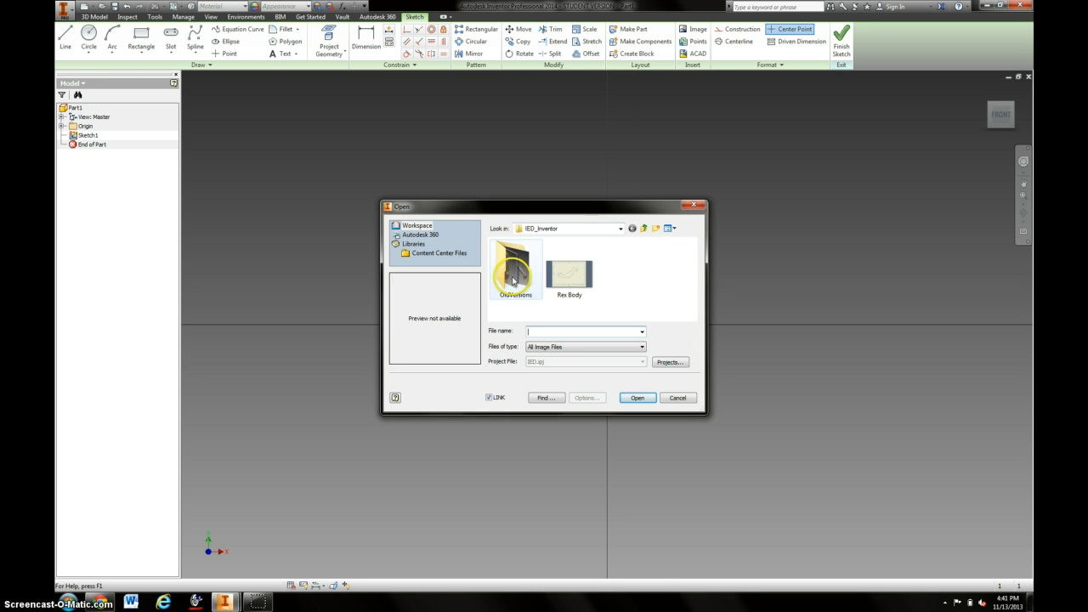
pyautogui.click(621, 228)
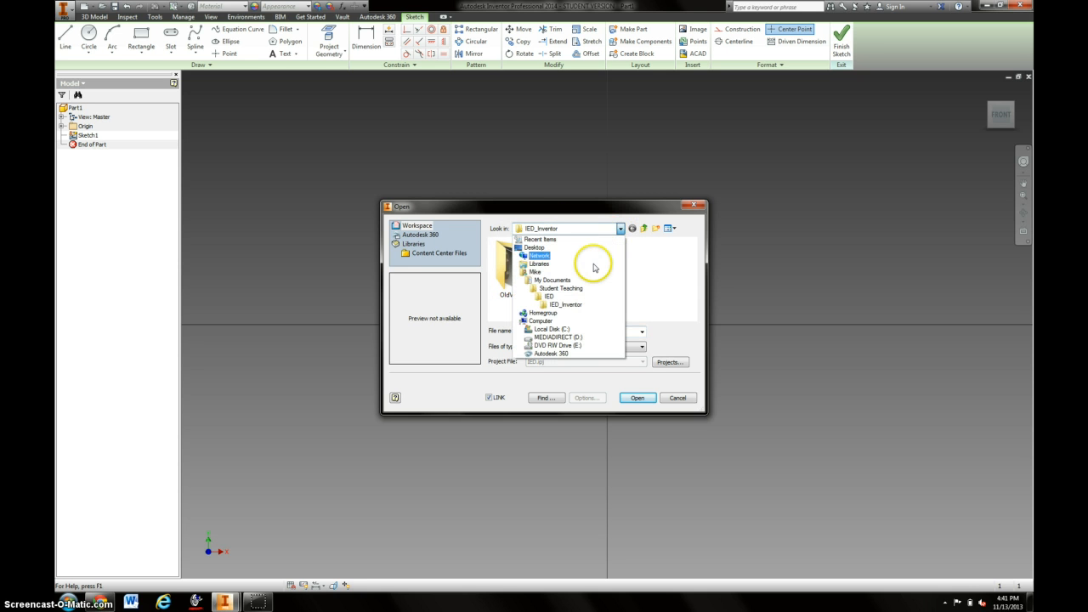
pyautogui.click(553, 280)
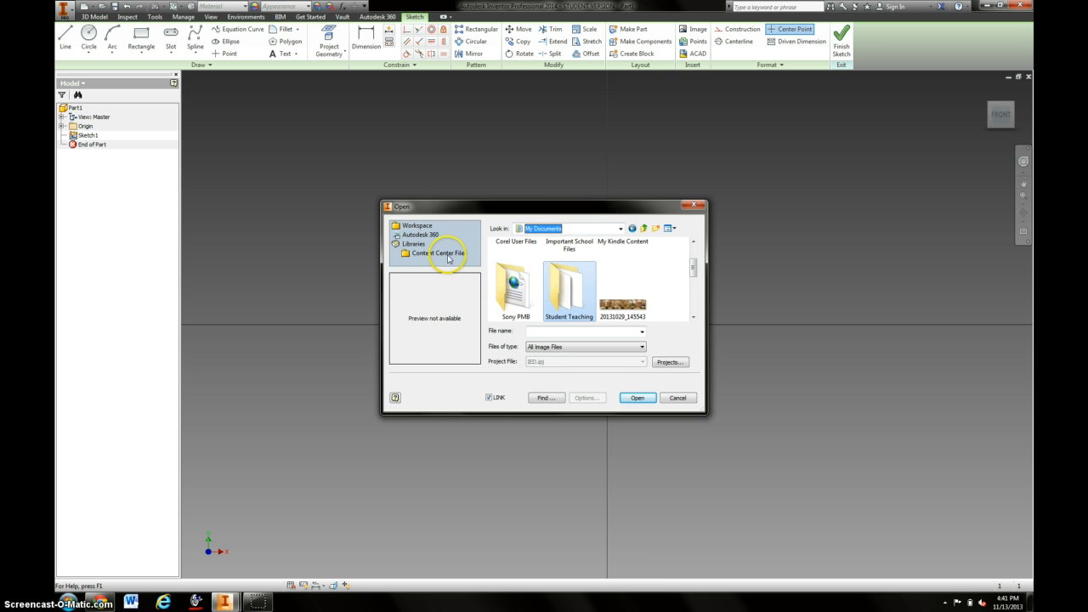
pyautogui.click(620, 228)
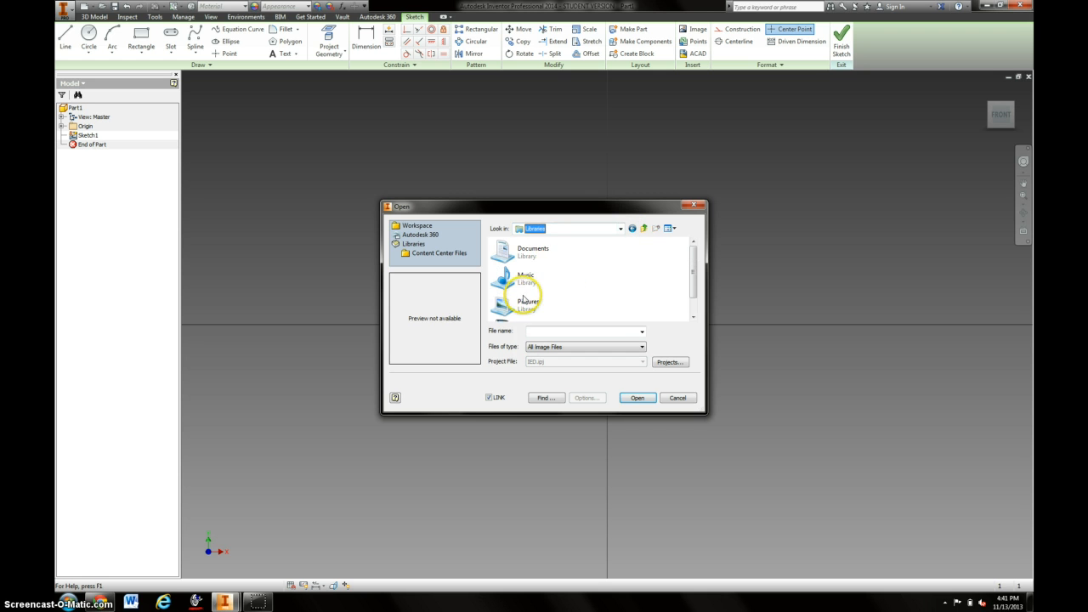
pyautogui.doubleClick(527, 297)
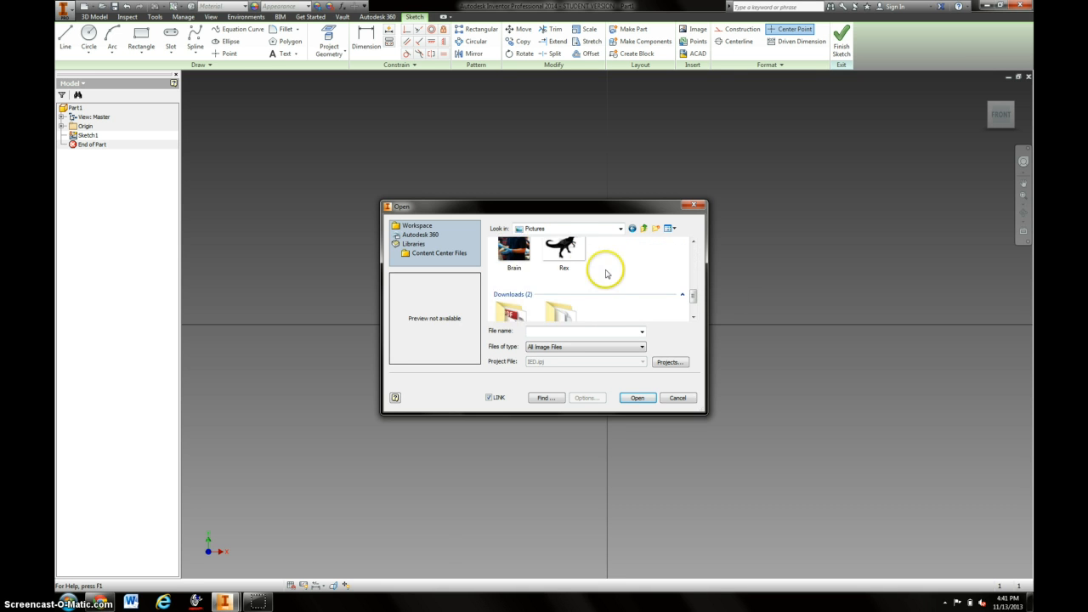
pyautogui.click(677, 398)
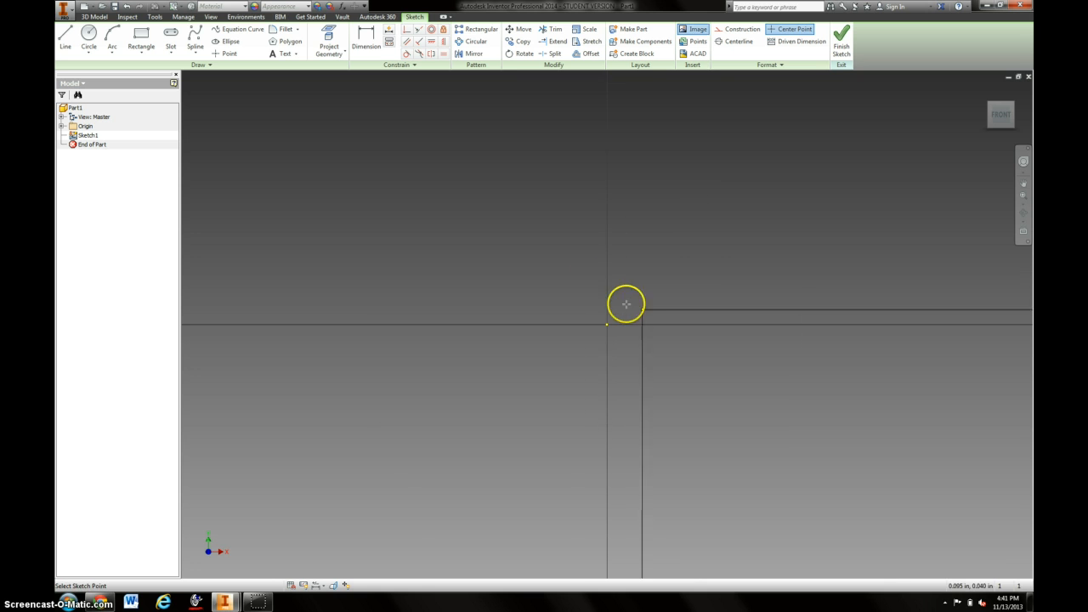
pyautogui.moveTo(253, 121)
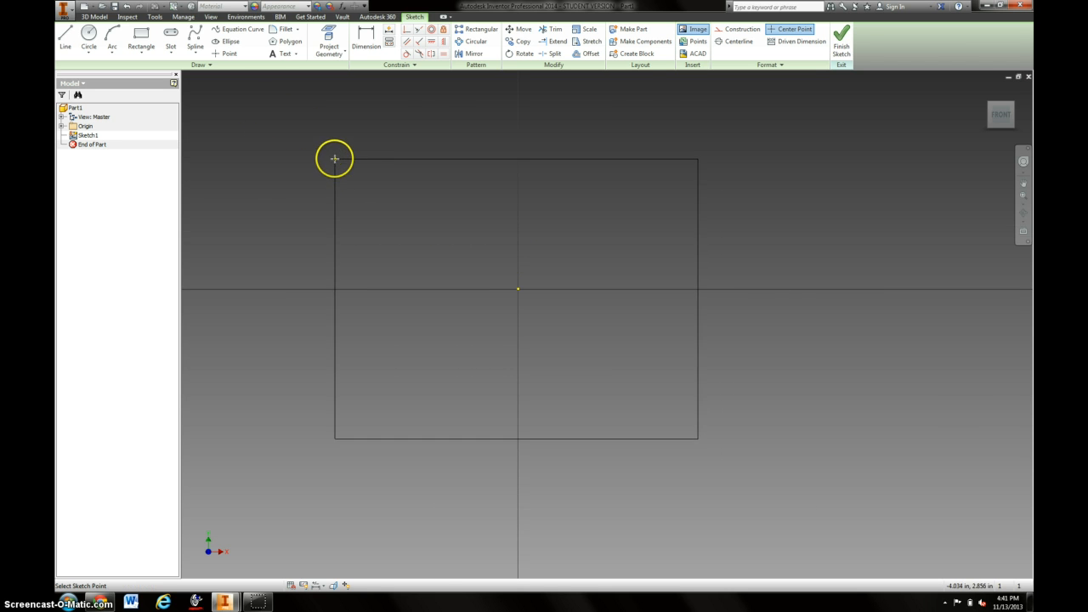
# - Place the Rex silhouette image in Sketch1 and accept the unsaved-file warning
pyautogui.click(698, 29)
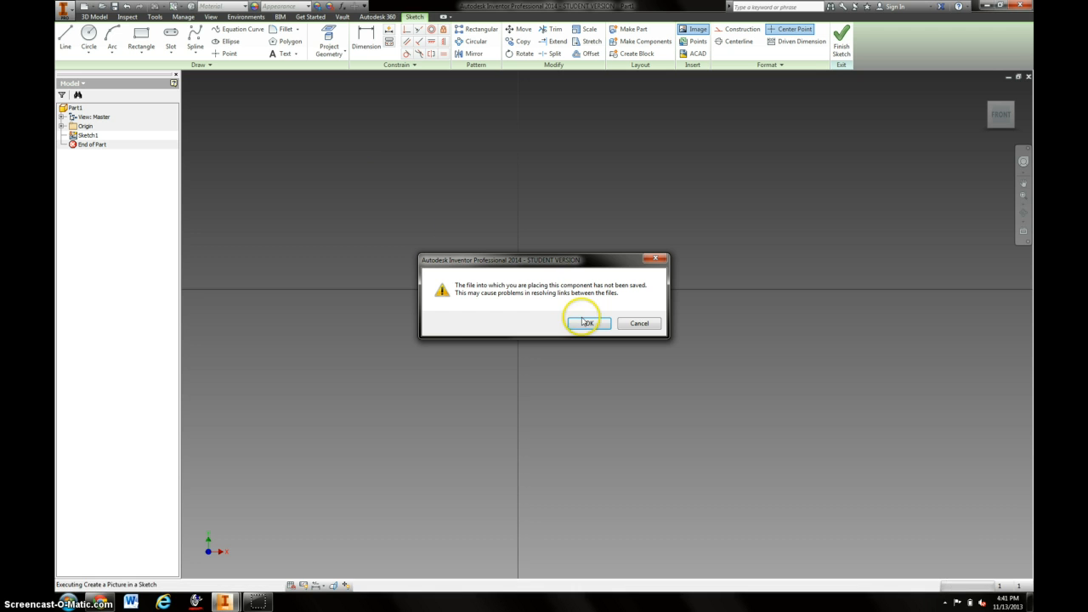
pyautogui.click(588, 324)
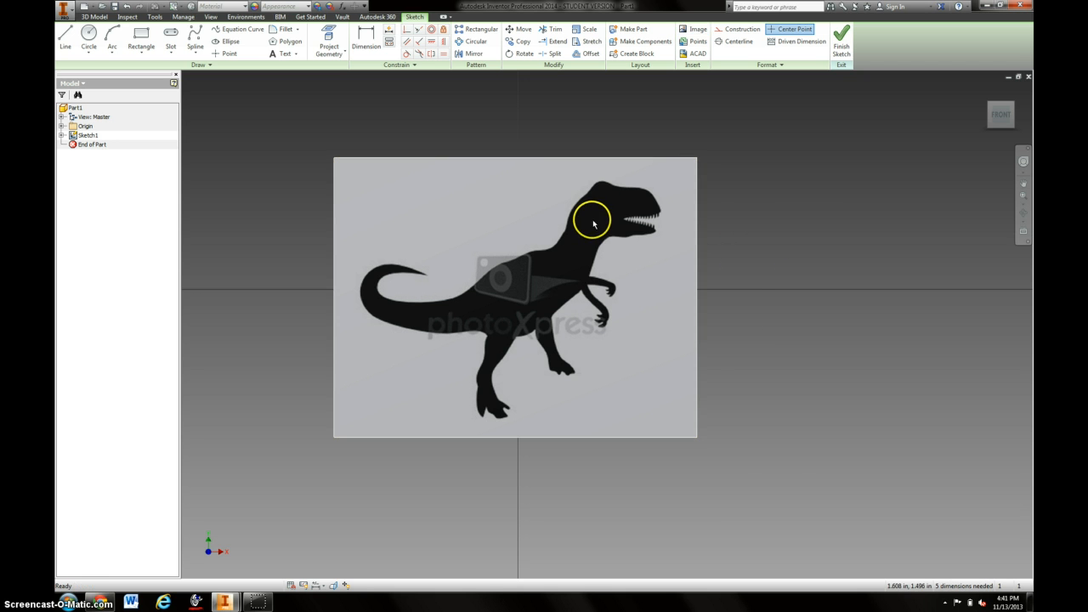
pyautogui.moveTo(544, 181)
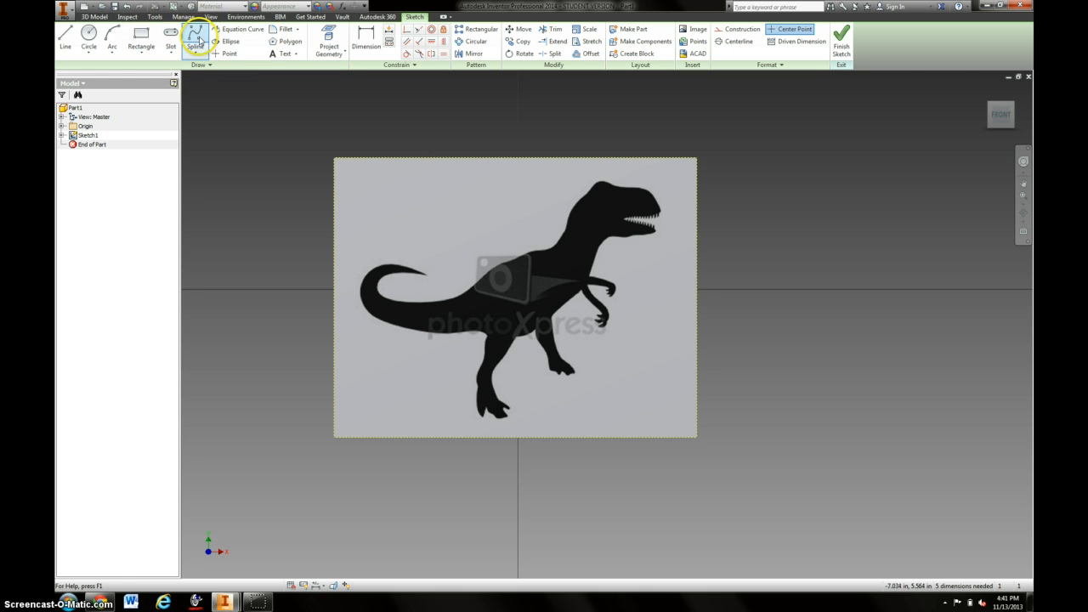
# - Start a spline to trace the T. rex head, back and tail outline
pyautogui.click(196, 35)
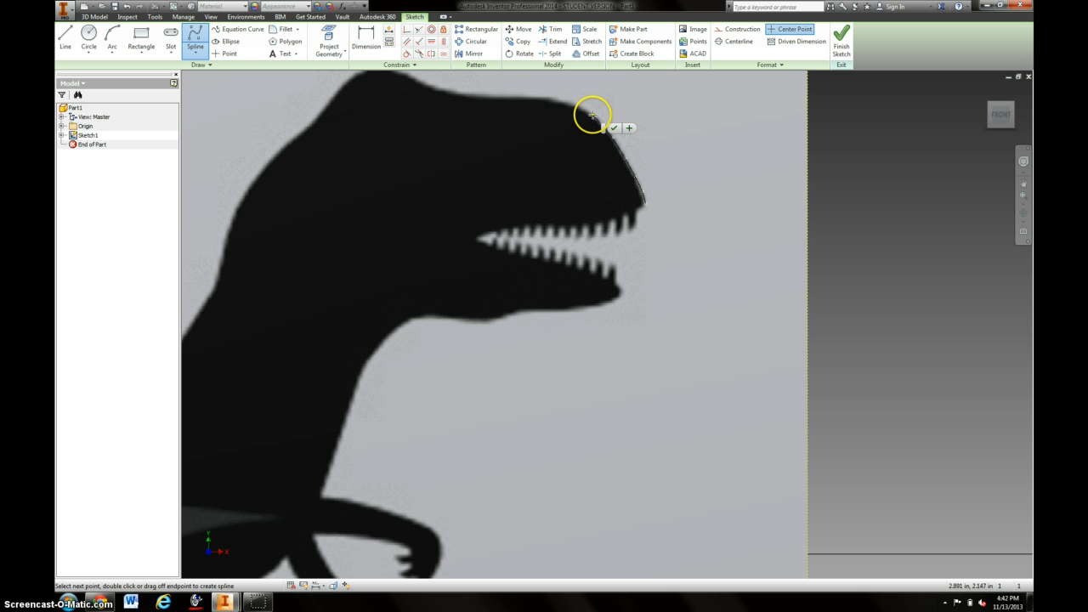
pyautogui.moveTo(574, 104)
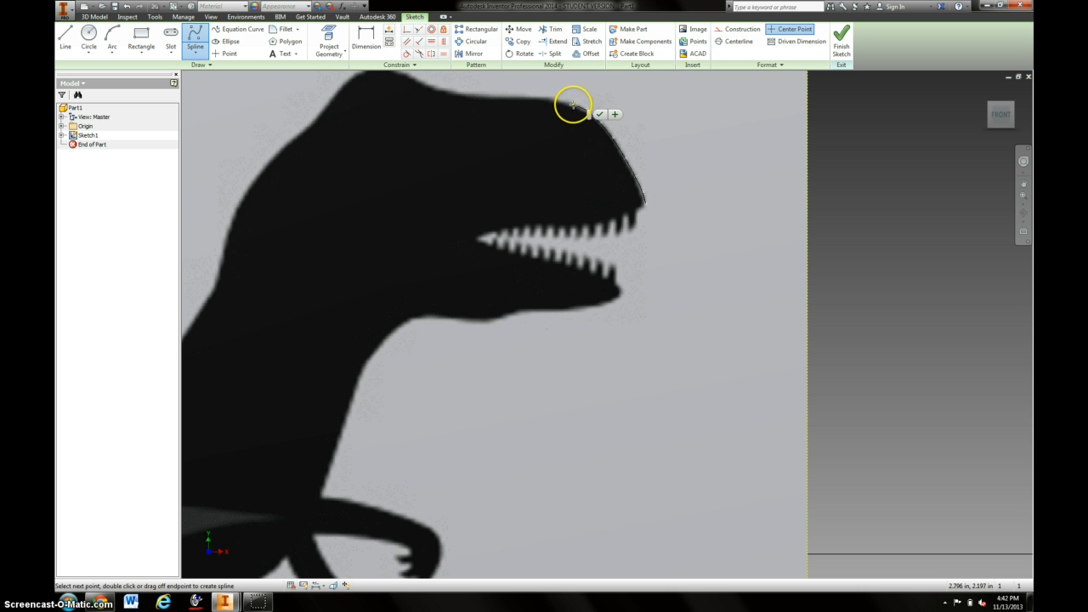
pyautogui.moveTo(549, 97)
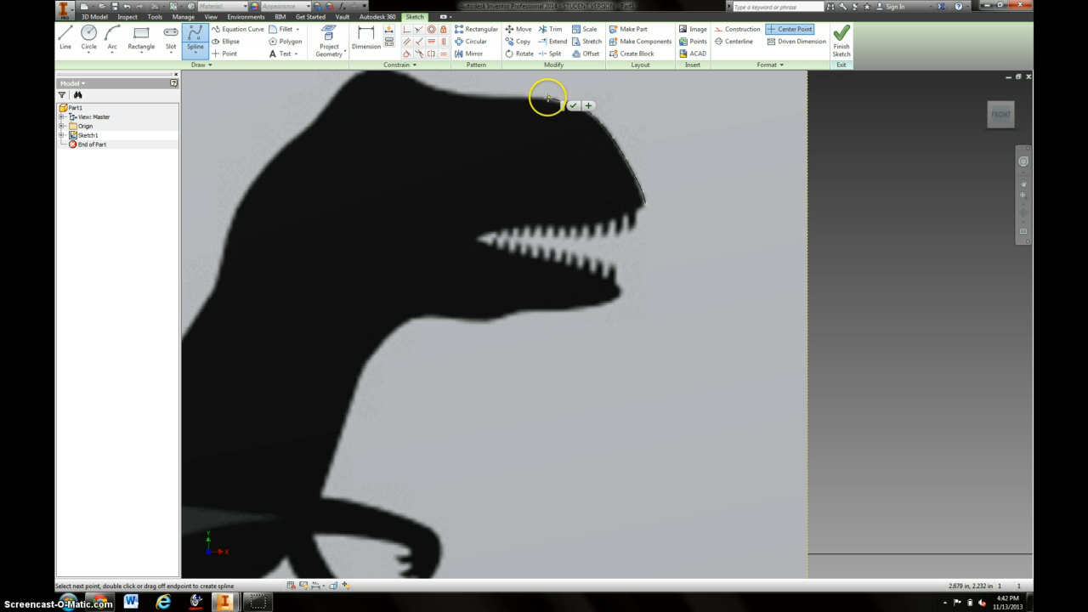
pyautogui.moveTo(510, 95)
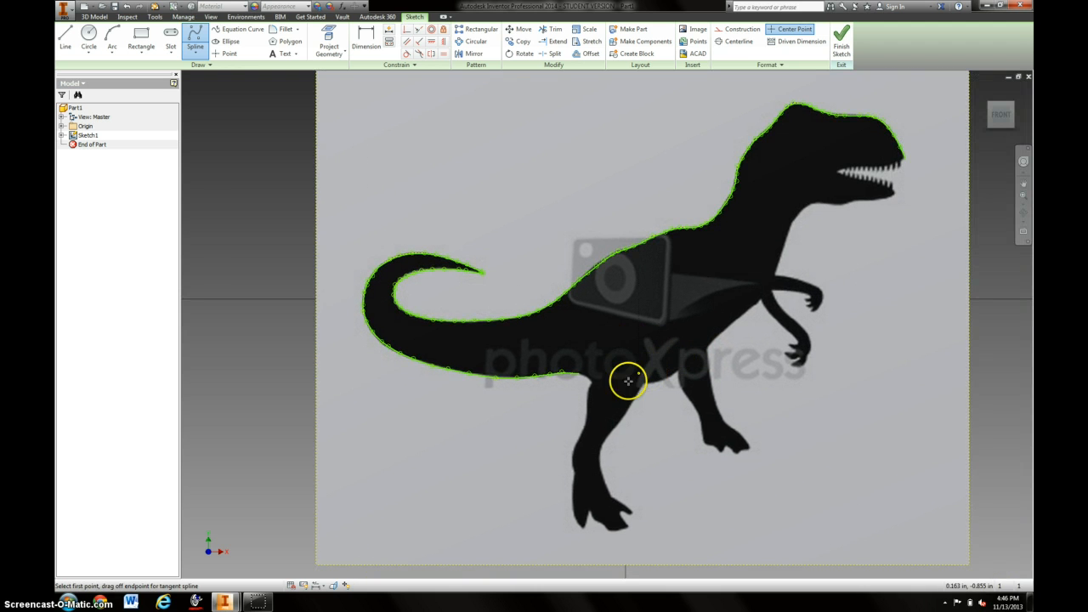
pyautogui.moveTo(678, 368)
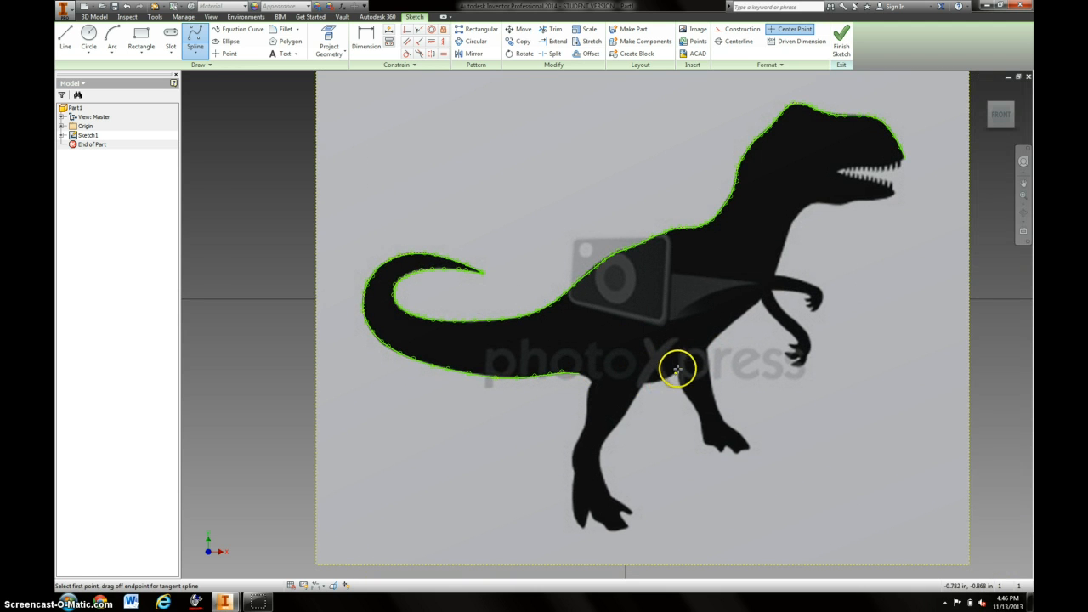
pyautogui.moveTo(589, 375)
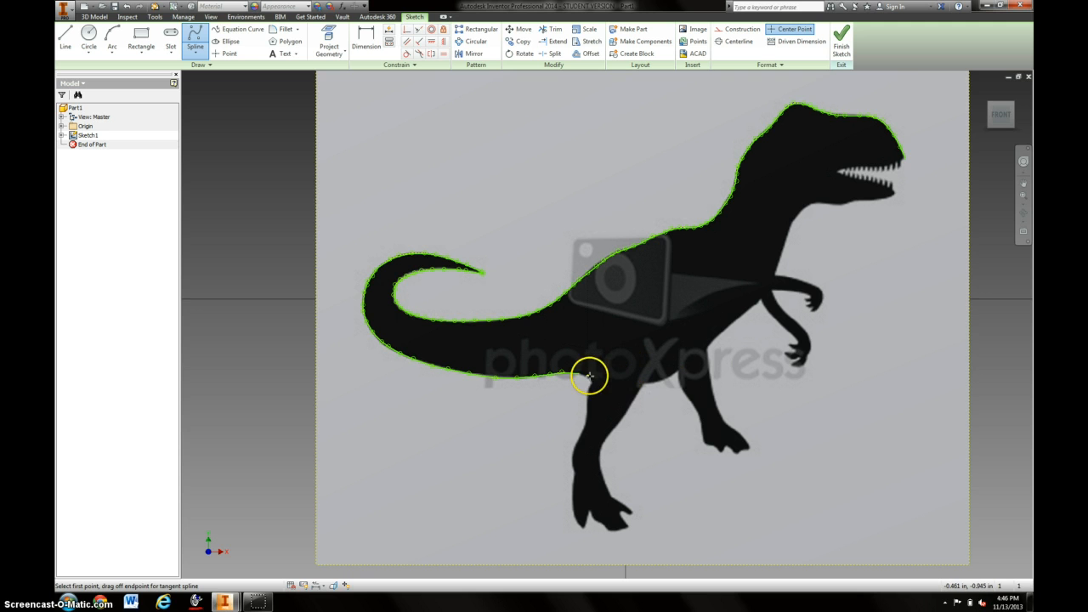
pyautogui.moveTo(578, 380)
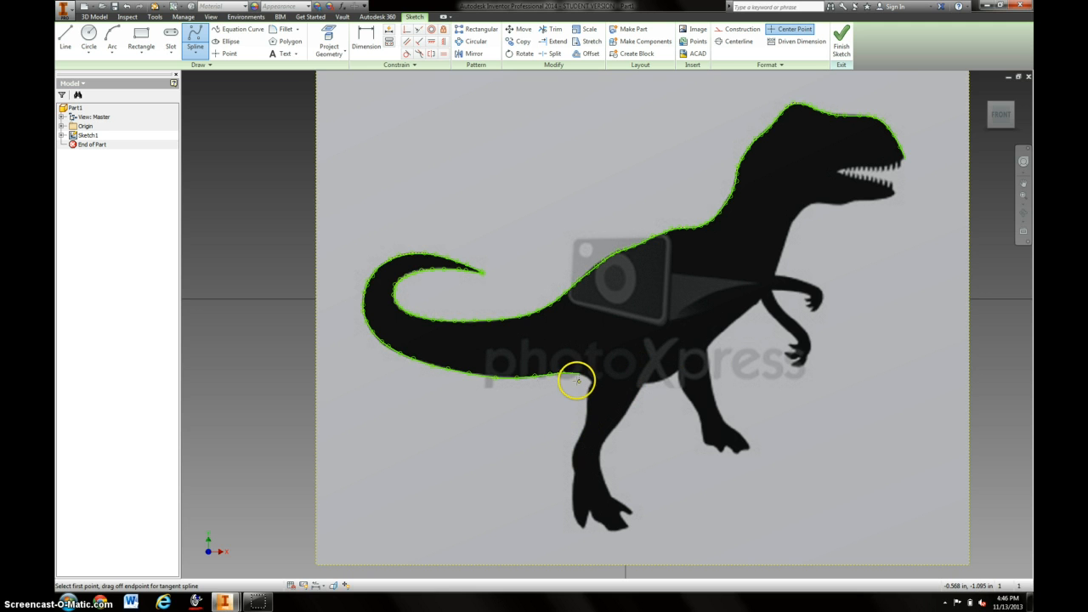
# - Add spline points along the T. rex belly outline
pyautogui.click(578, 380)
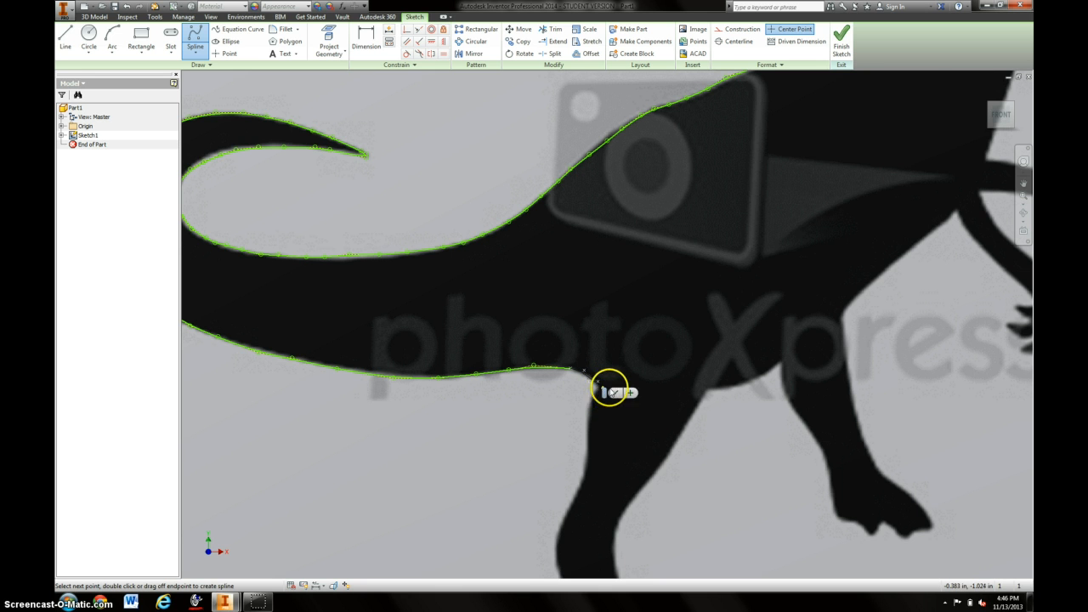
pyautogui.moveTo(676, 391)
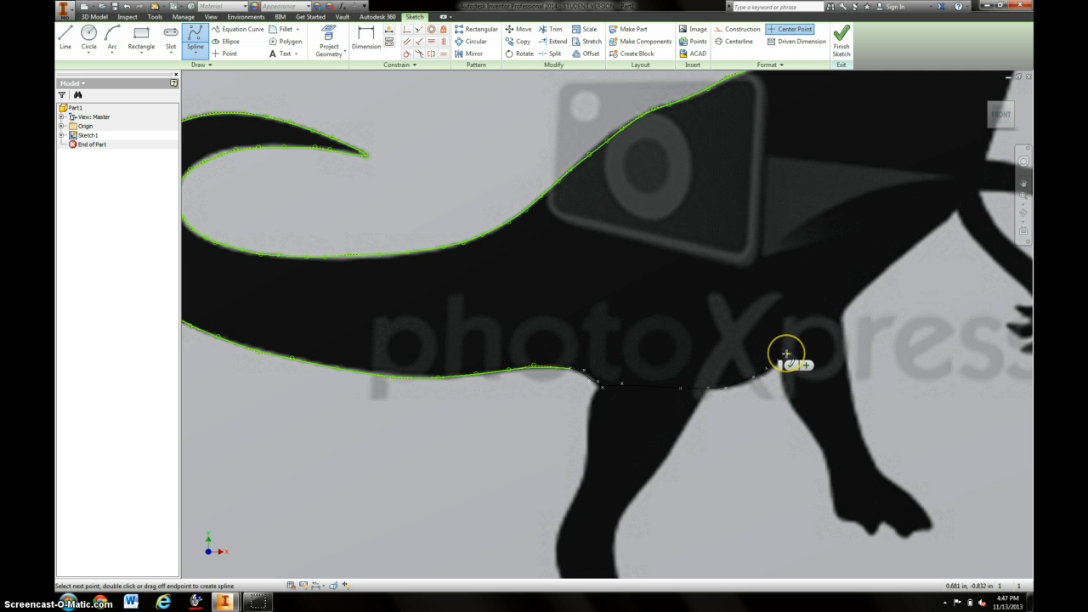
pyautogui.moveTo(792, 350)
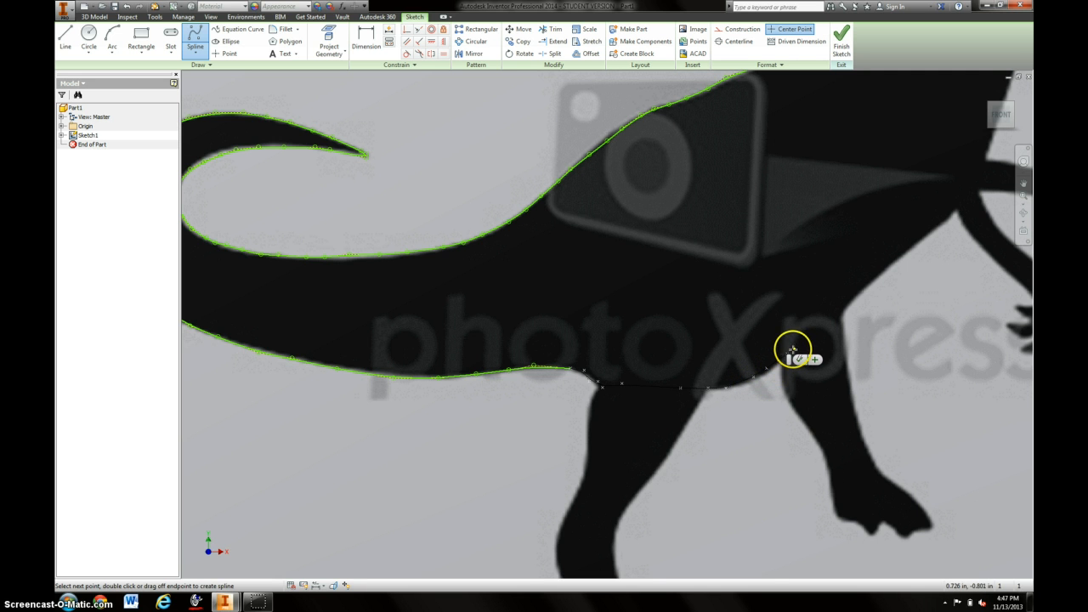
pyautogui.moveTo(821, 327)
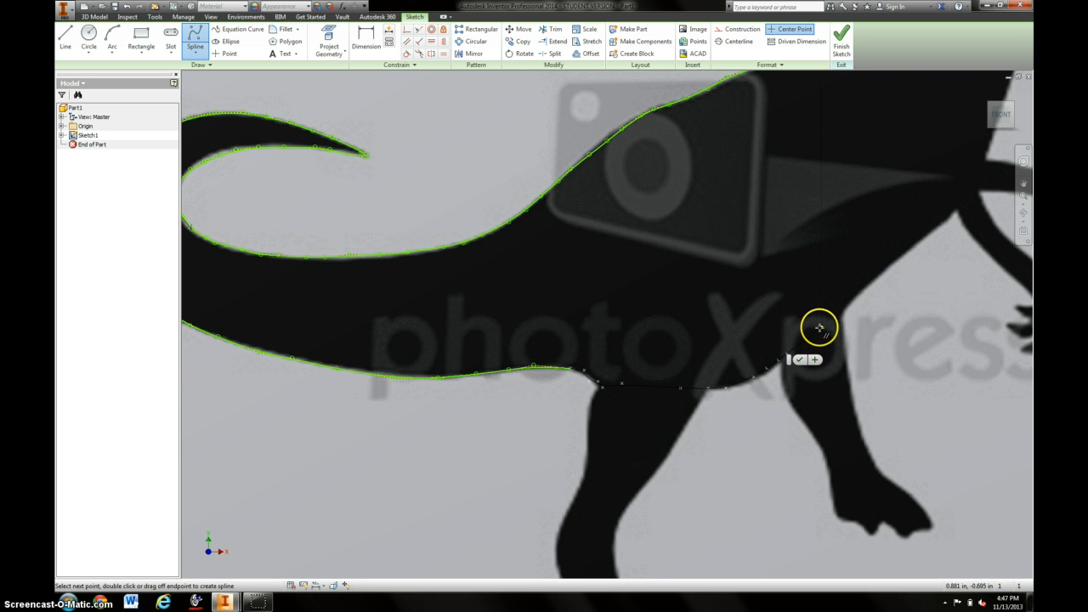
pyautogui.moveTo(865, 291)
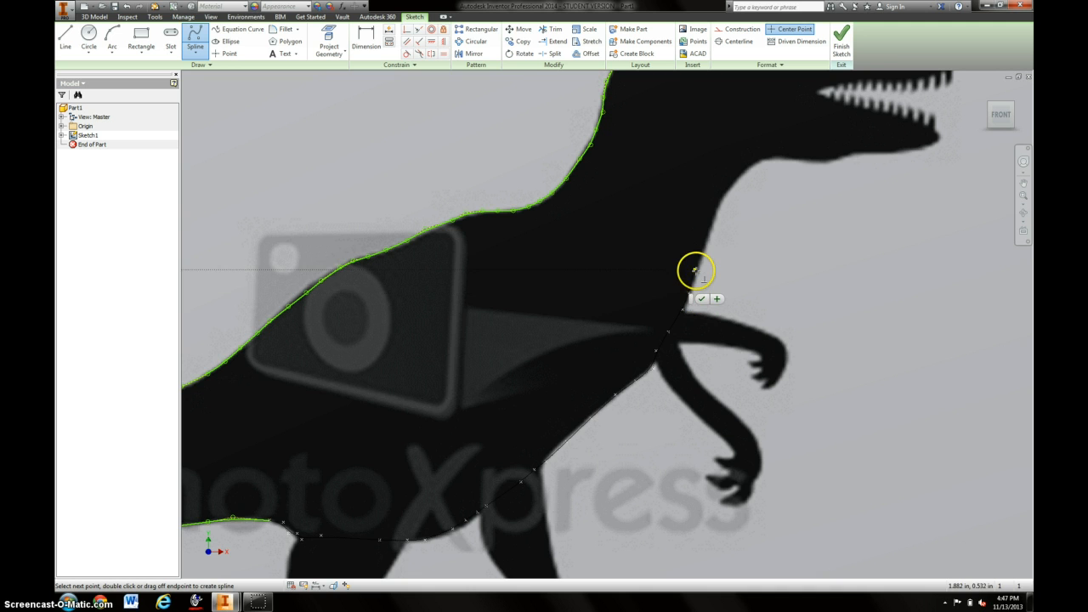
pyautogui.moveTo(715, 224)
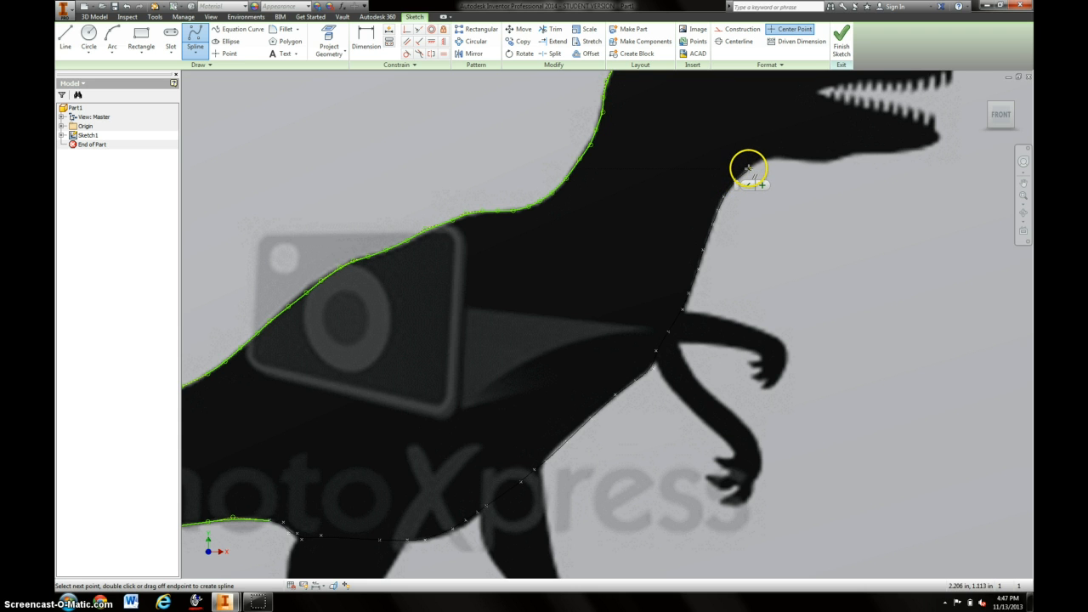
pyautogui.moveTo(778, 161)
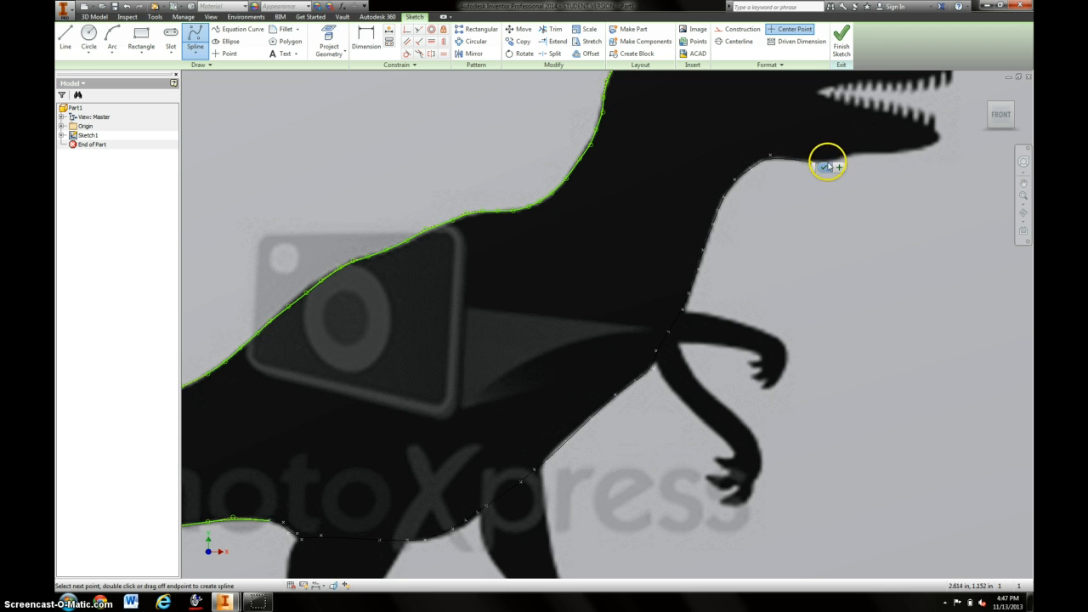
pyautogui.moveTo(863, 155)
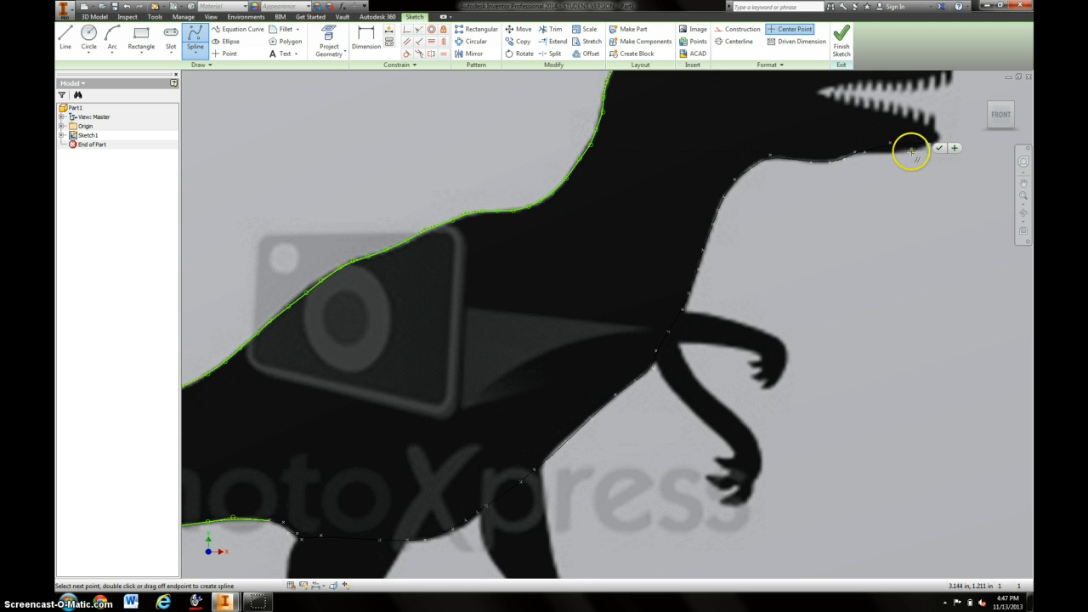
pyautogui.moveTo(940, 130)
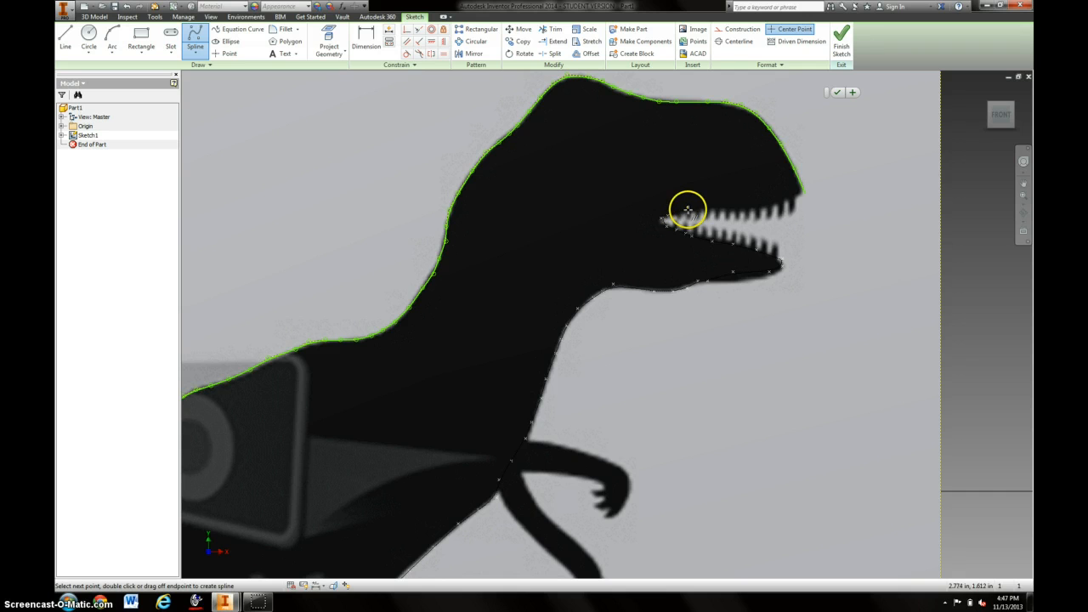
pyautogui.moveTo(731, 209)
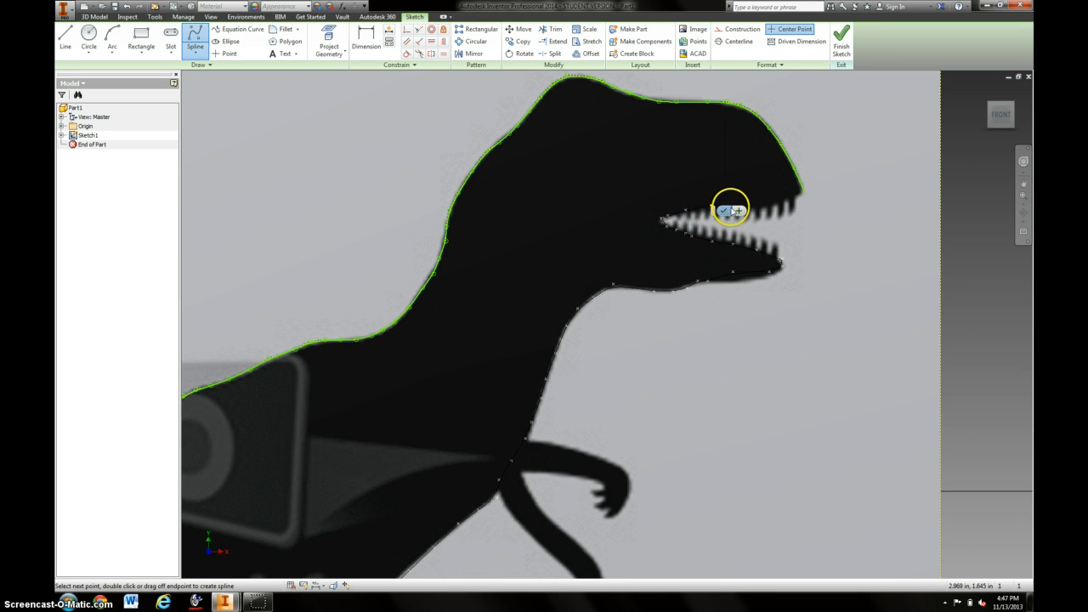
pyautogui.moveTo(799, 200)
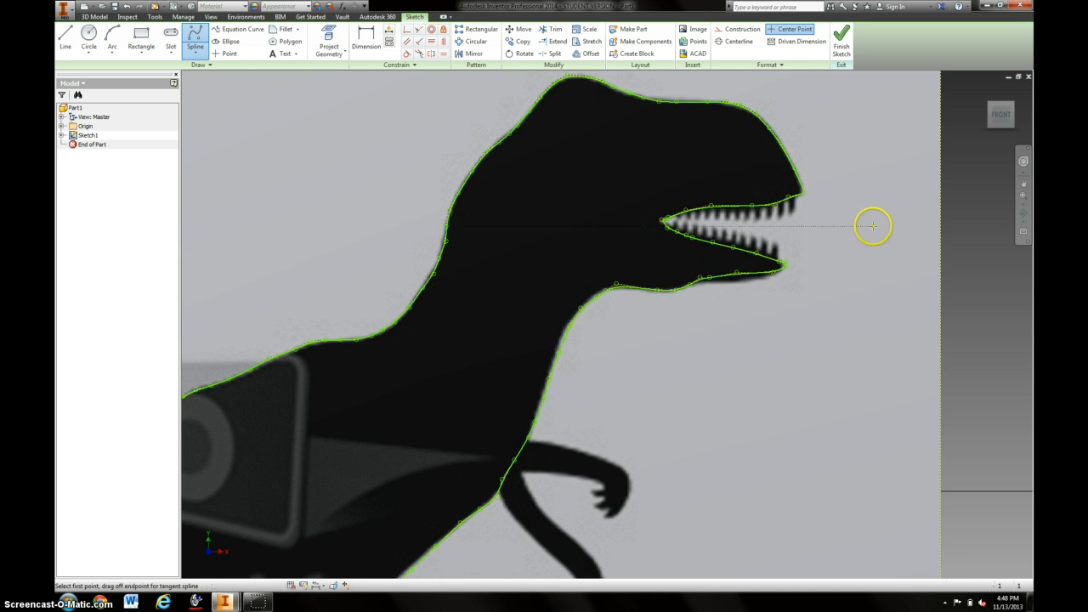
# - Zoom out and end the spline tool with Done, leaving the closed outline
pyautogui.scroll(-3)
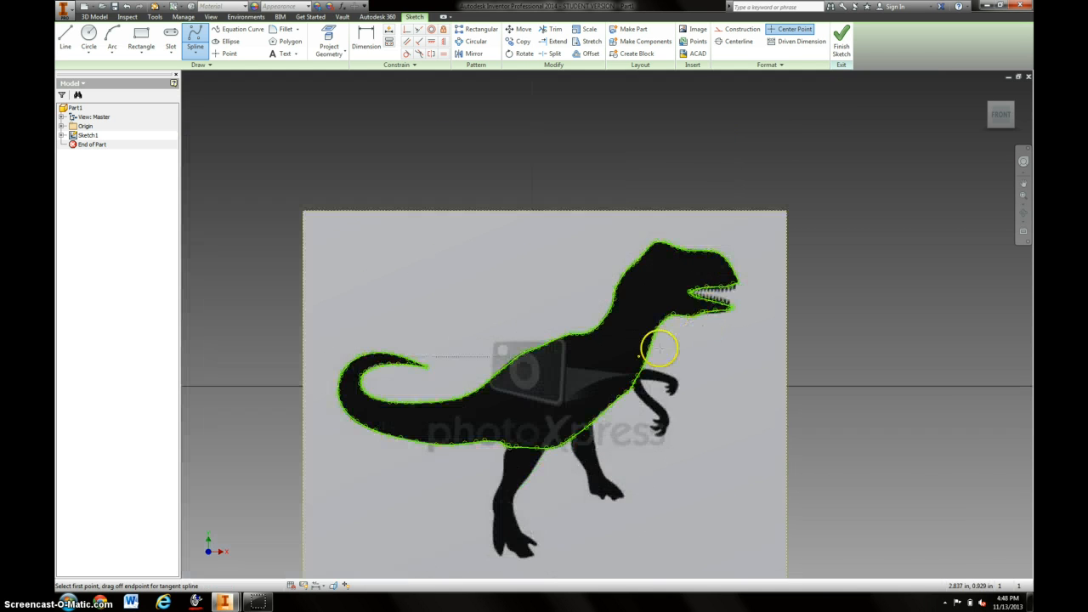
pyautogui.moveTo(763, 366)
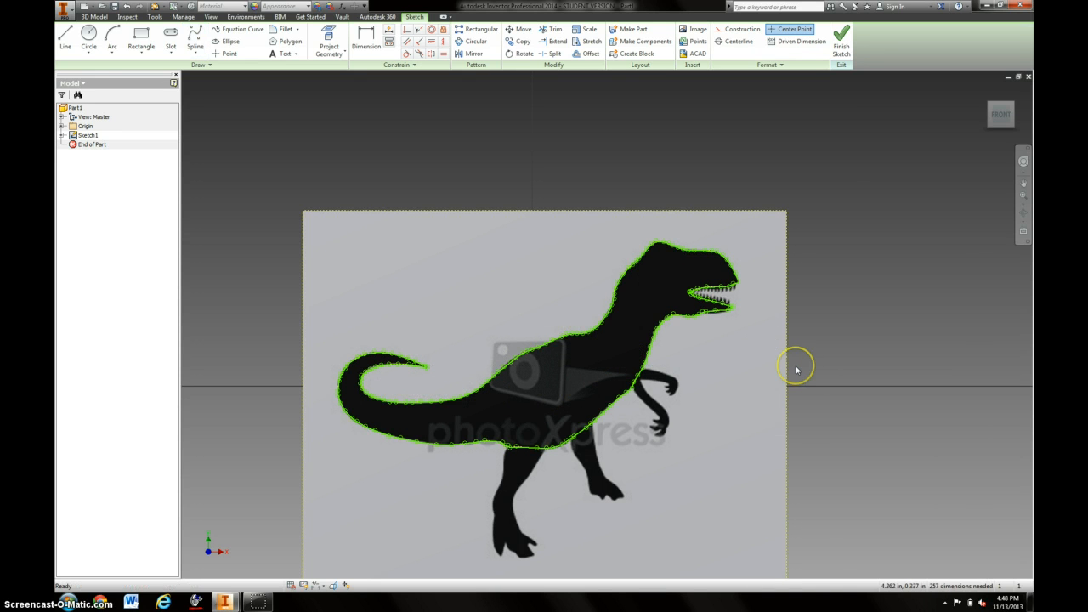
pyautogui.moveTo(784, 217)
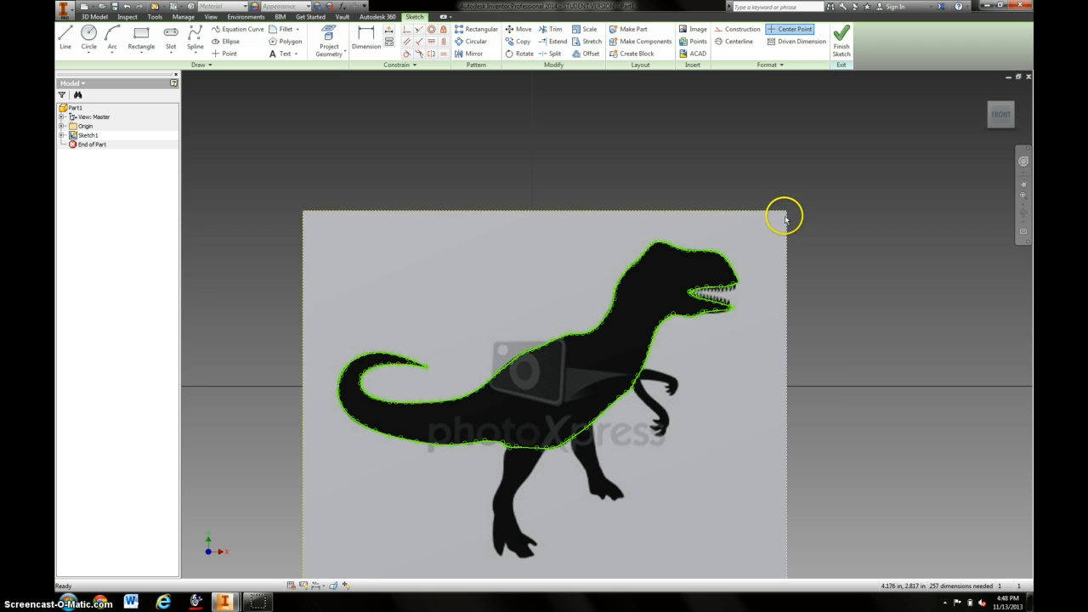
pyautogui.rightClick(784, 216)
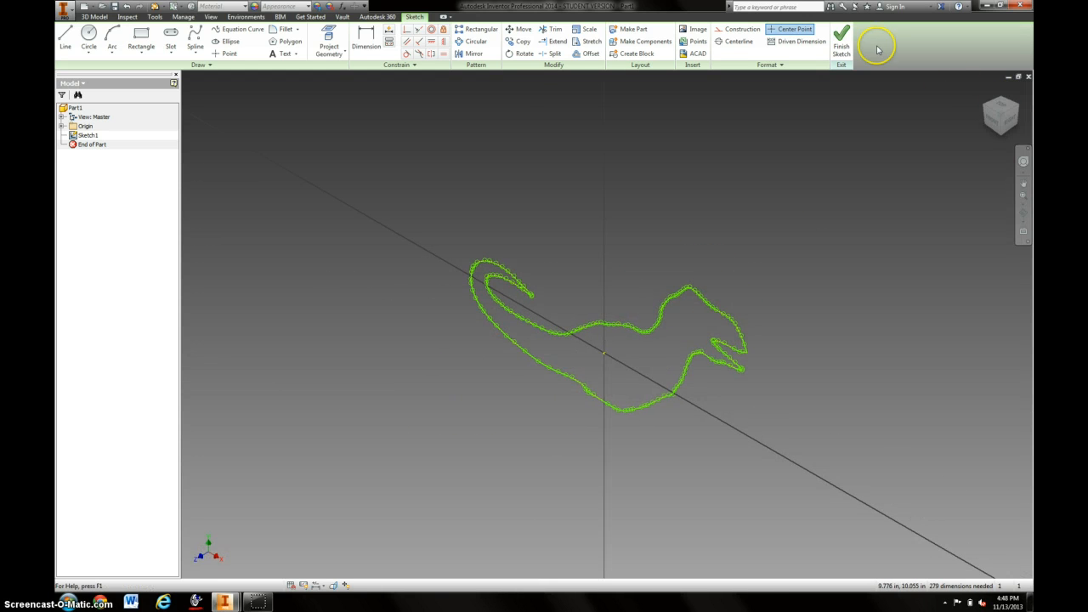
# - Finish the sketch and extrude the dinosaur outline 0.125 in into Extrusion1
pyautogui.click(842, 39)
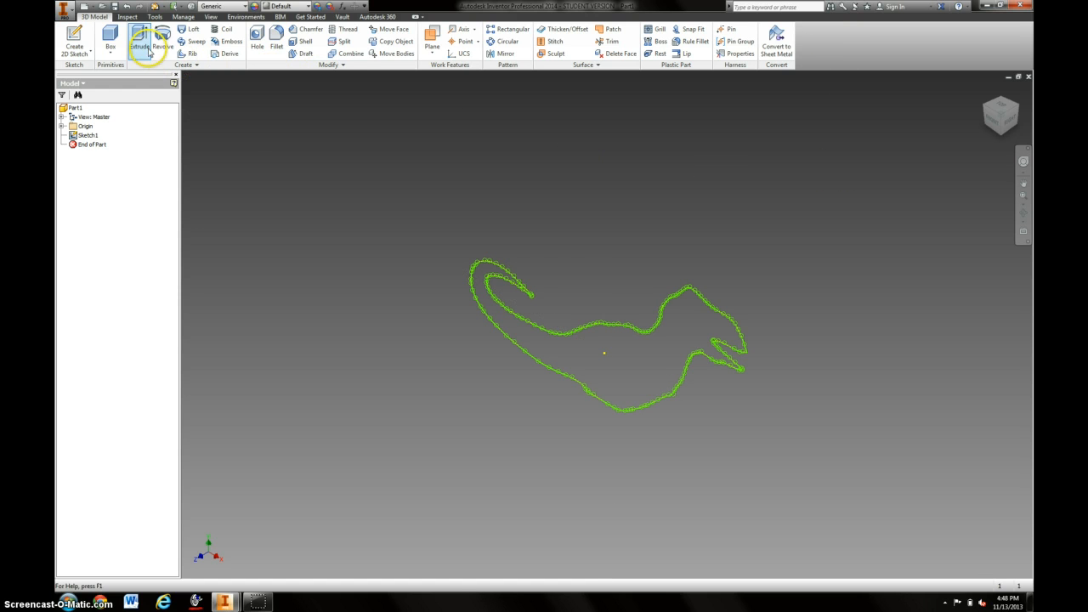
pyautogui.click(139, 42)
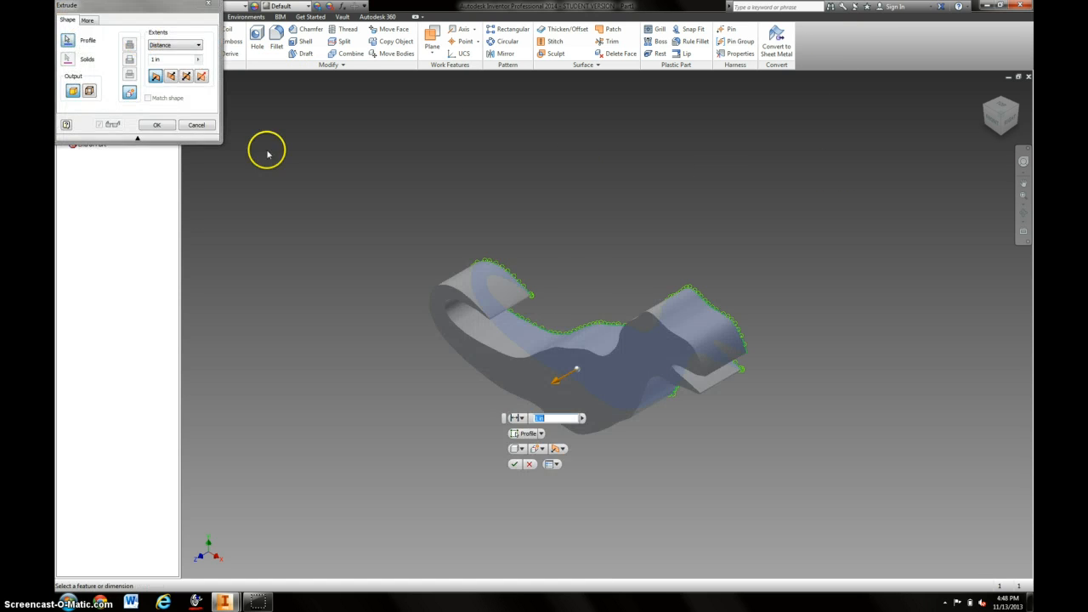
pyautogui.moveTo(315, 255)
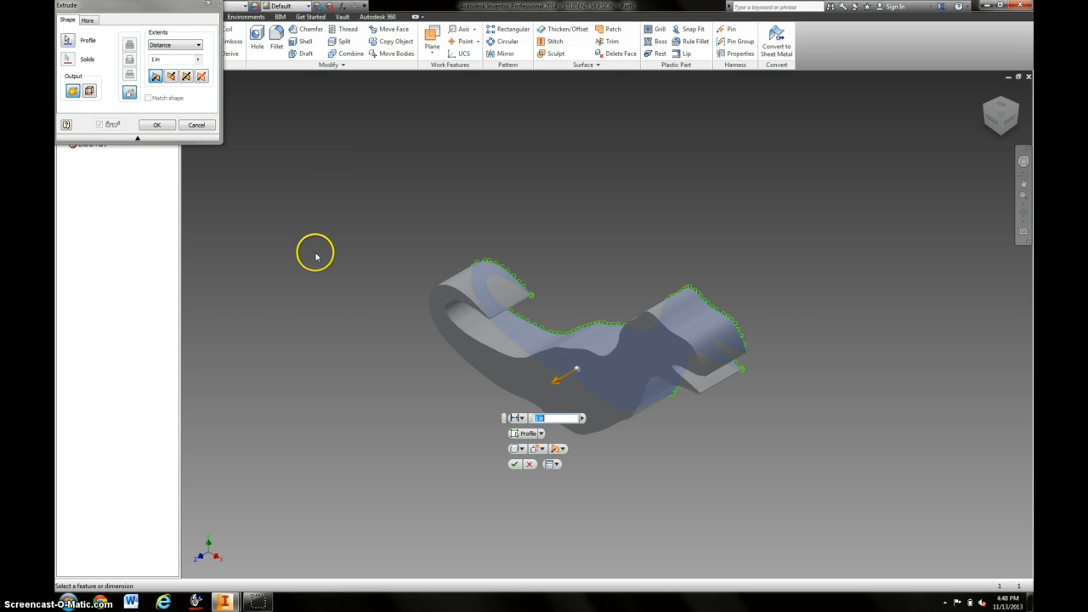
pyautogui.write('.125')
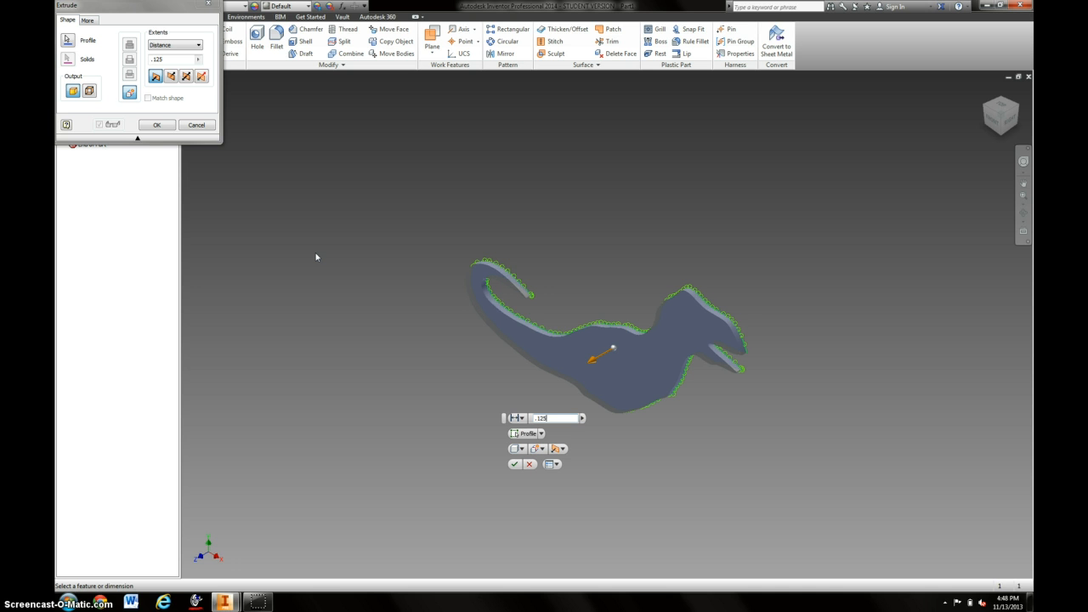
pyautogui.click(196, 125)
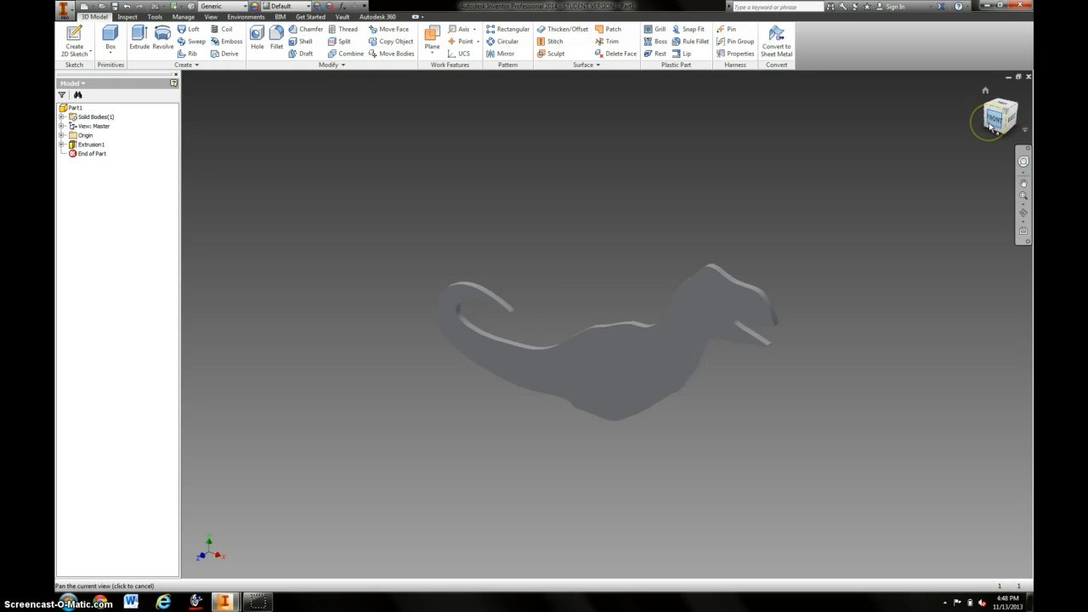
# - Turn the view to the Right side to see the thin solid edge-on
pyautogui.click(1020, 118)
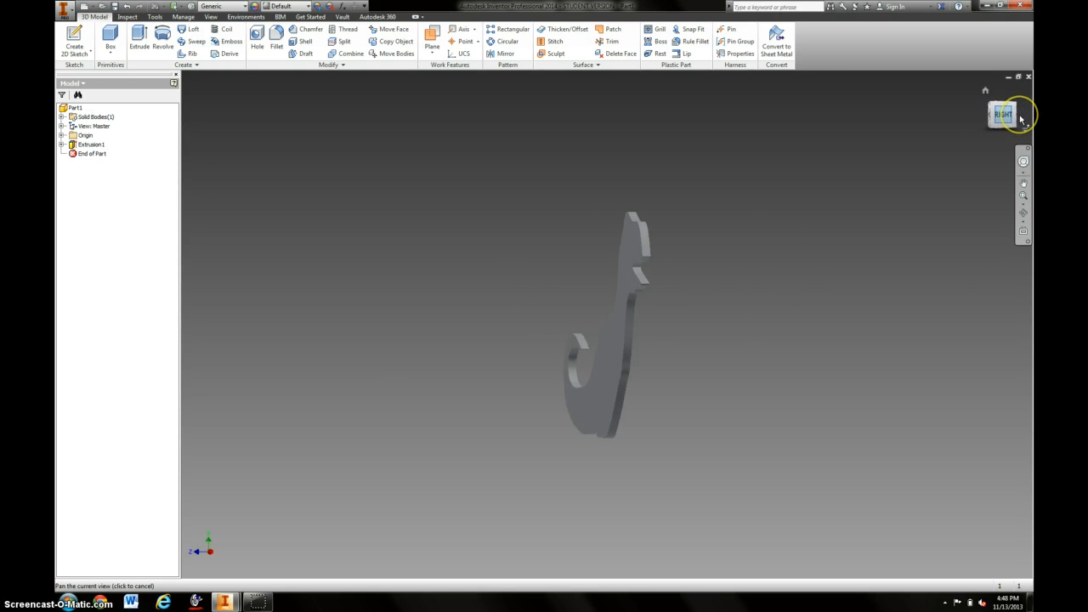
pyautogui.click(1004, 114)
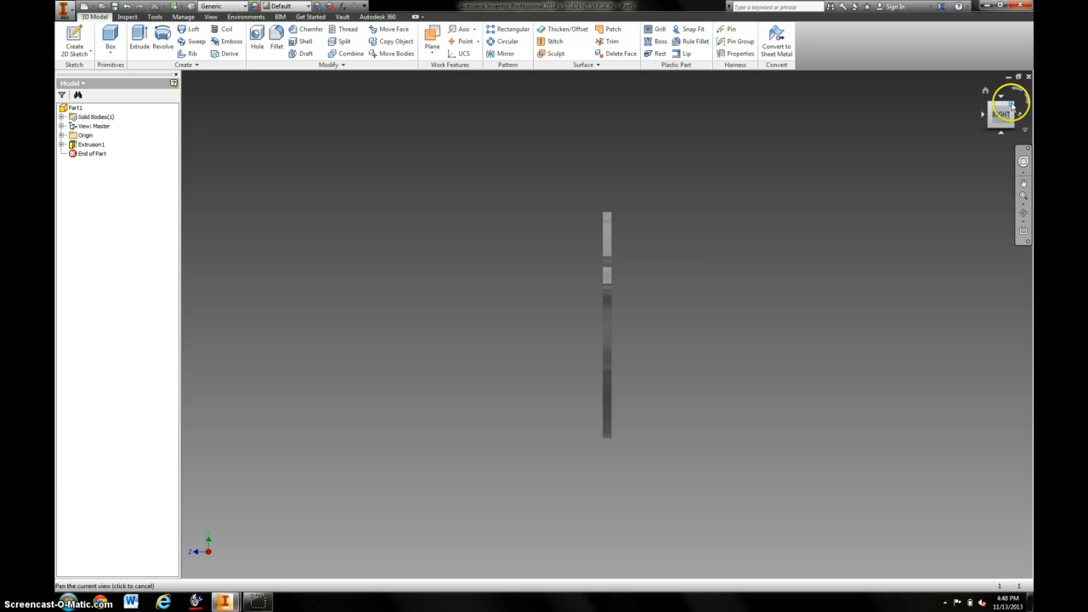